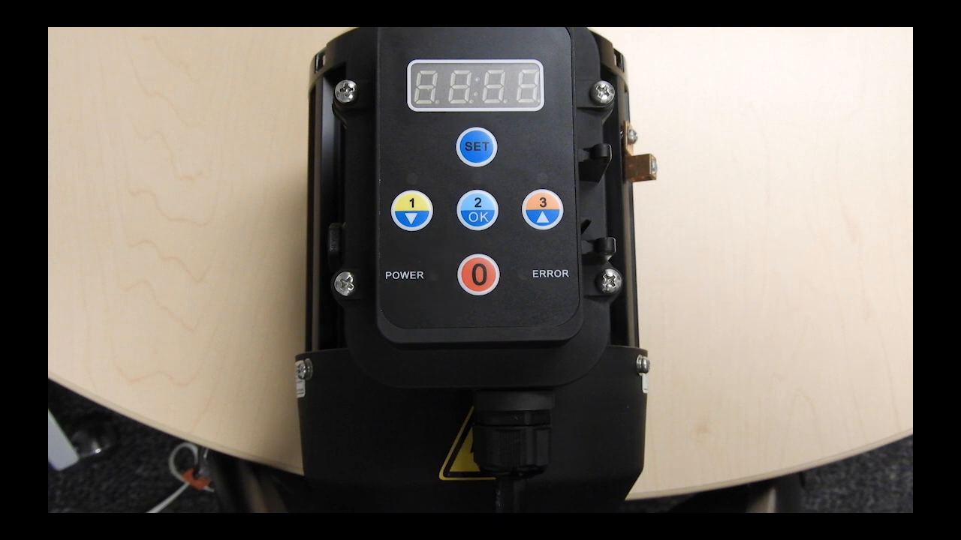
left_click(475, 275)
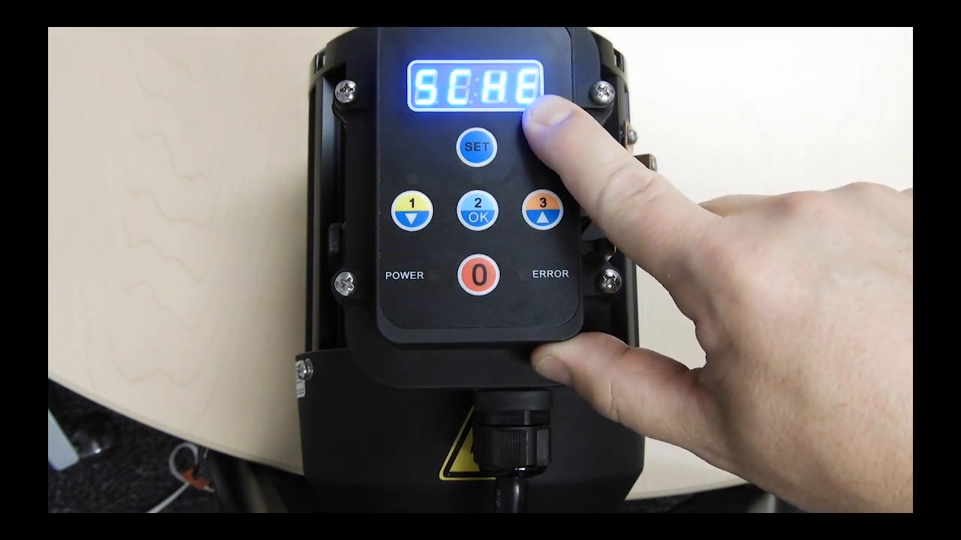
left_click(537, 210)
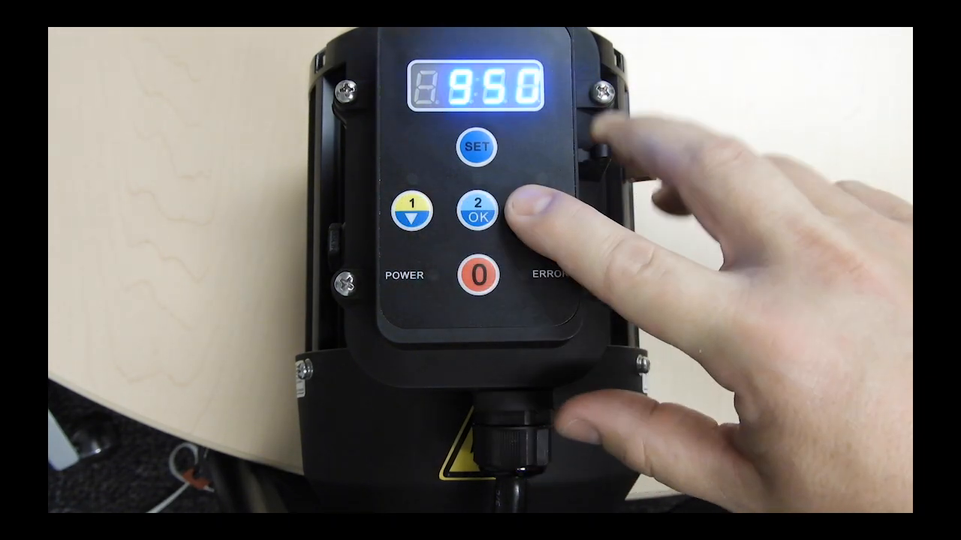
left_click(478, 217)
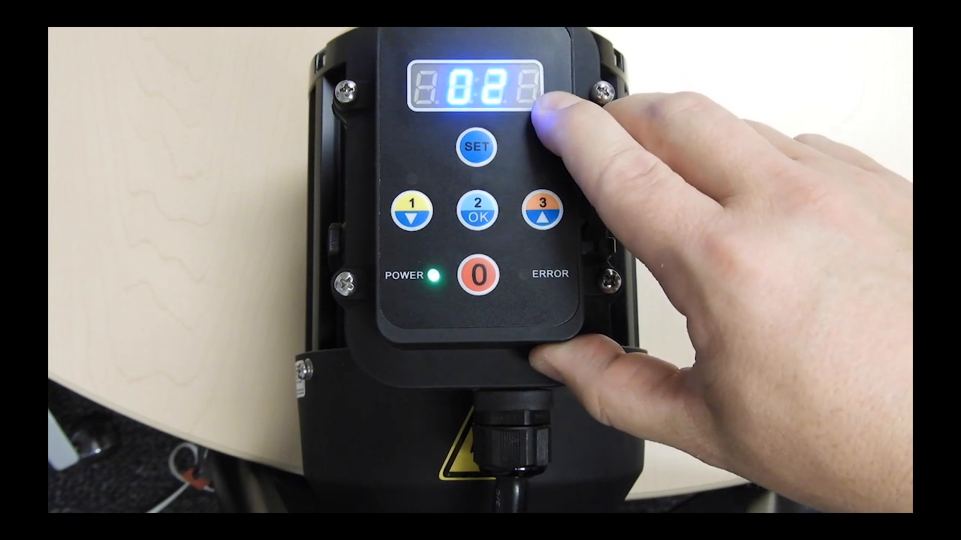
left_click(412, 210)
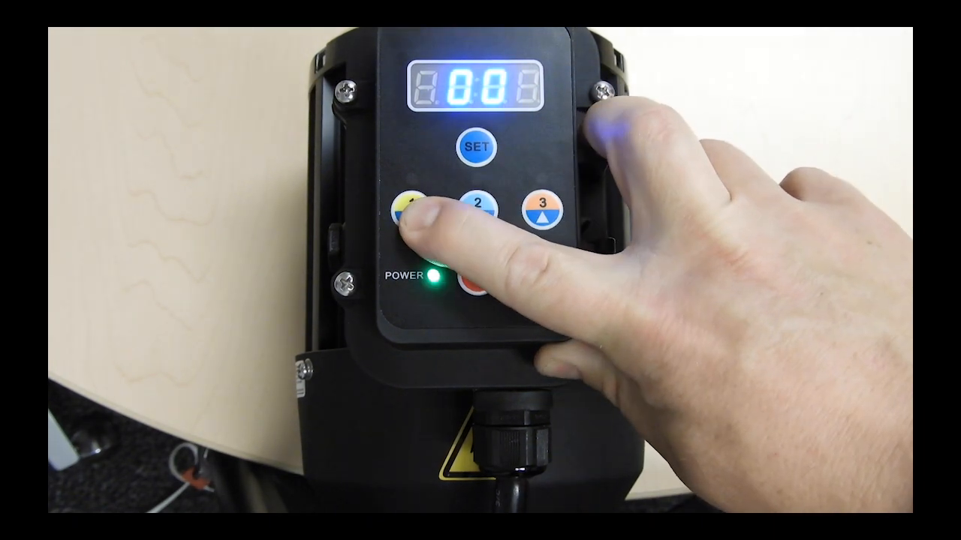
left_click(533, 209)
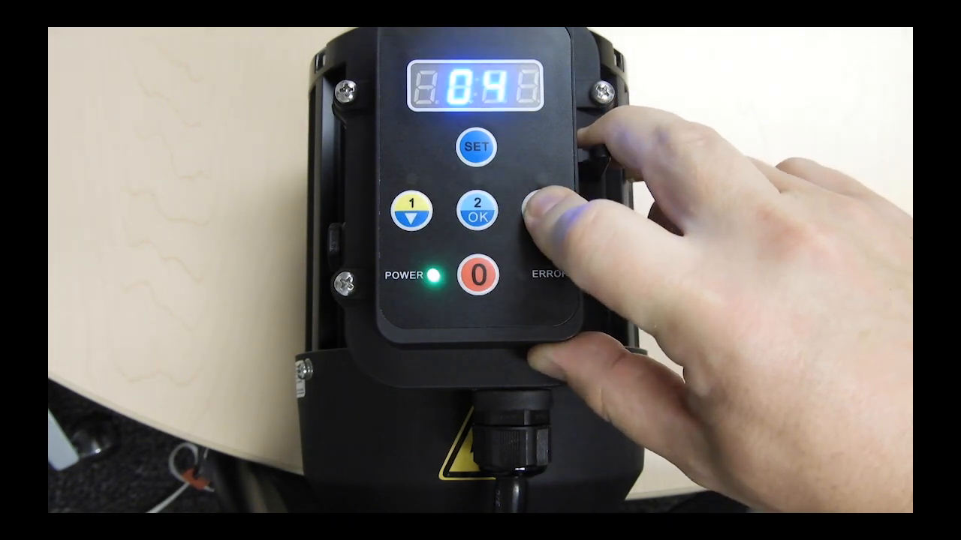
left_click(477, 212)
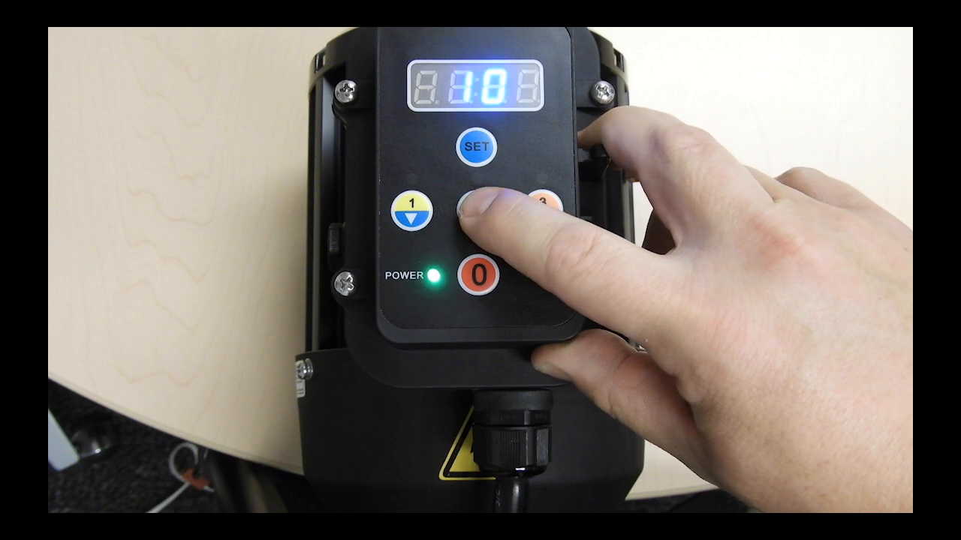
left_click(477, 208)
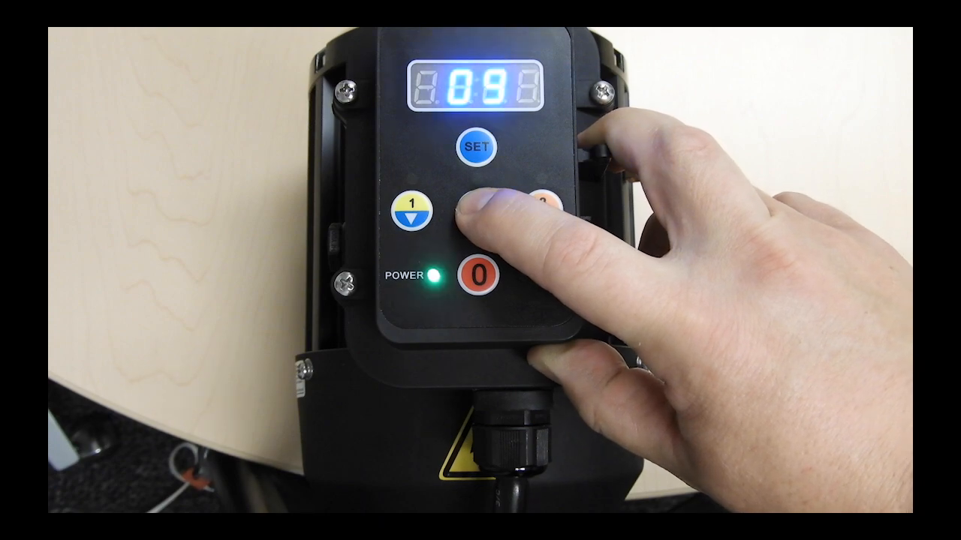
left_click(497, 210)
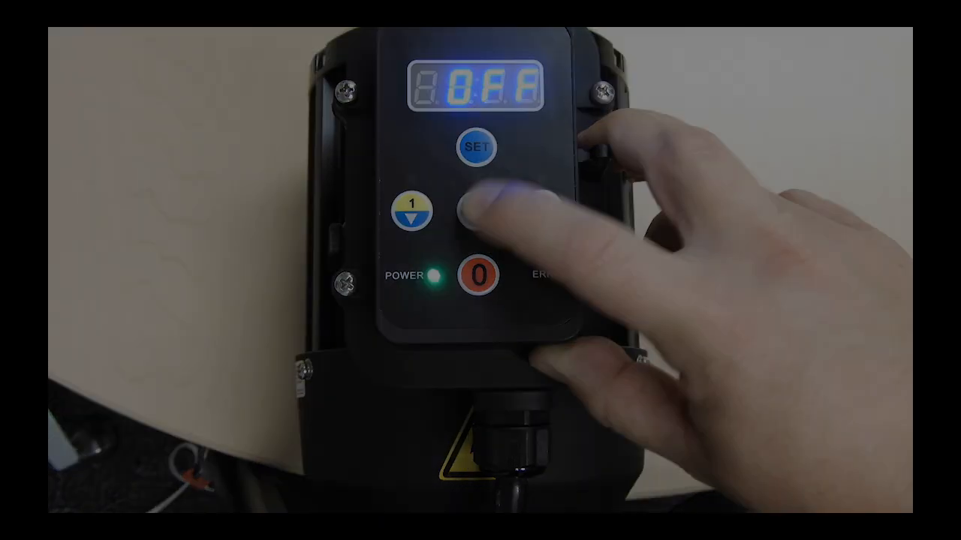